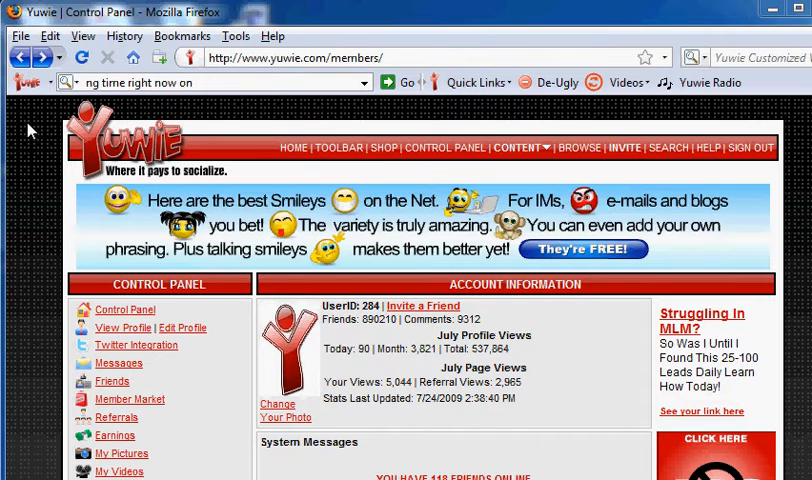
mouse_move(344, 152)
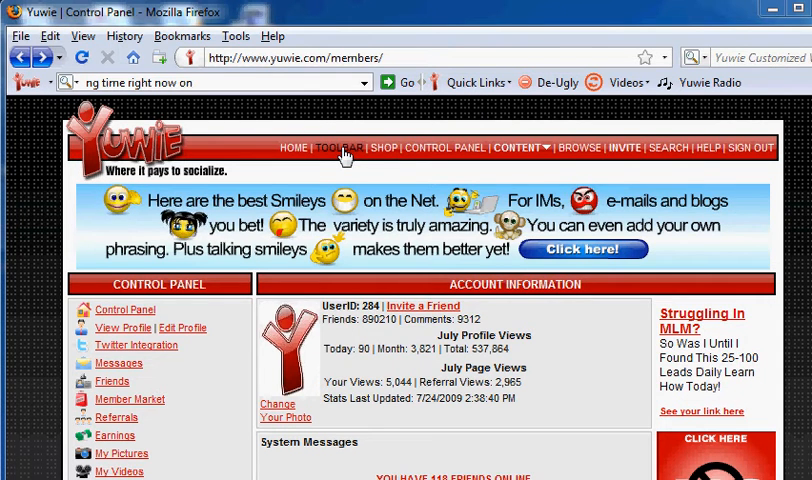
Step: Show the Yuwie toolbar's main menu from the logo dropdown at its left end
click(338, 148)
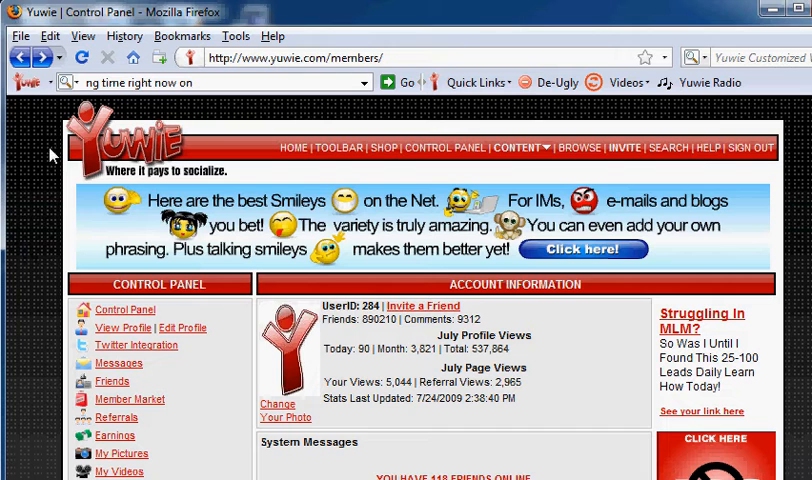
click(32, 82)
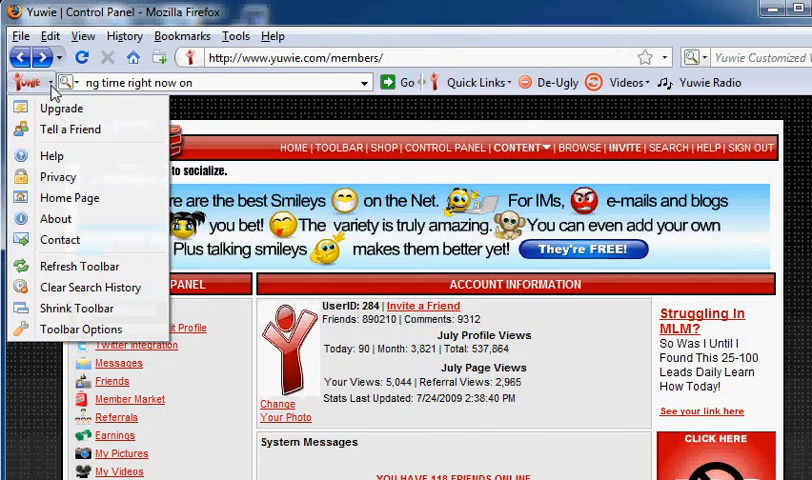
mouse_move(64, 128)
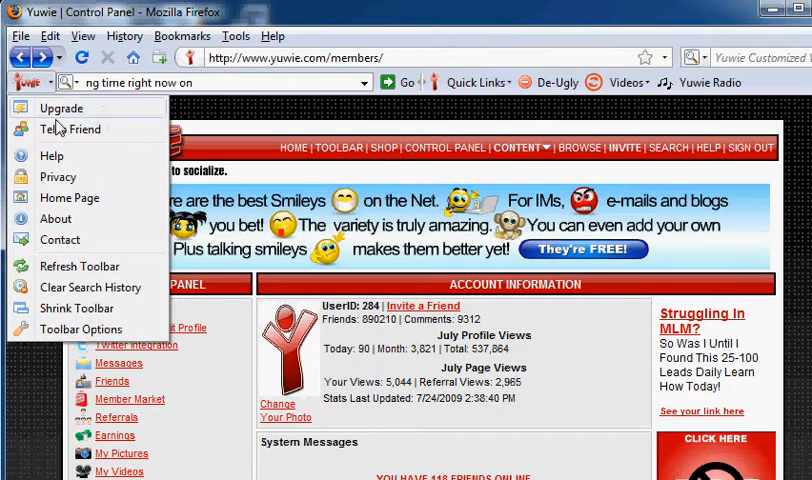
mouse_move(80, 328)
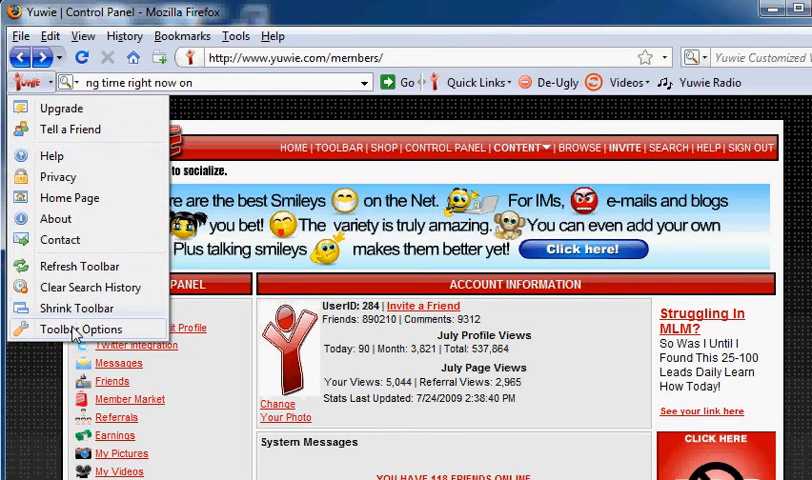
Step: In Toolbar Options, disable 'Enable switch back to default Search Engine' and confirm with OK
click(80, 328)
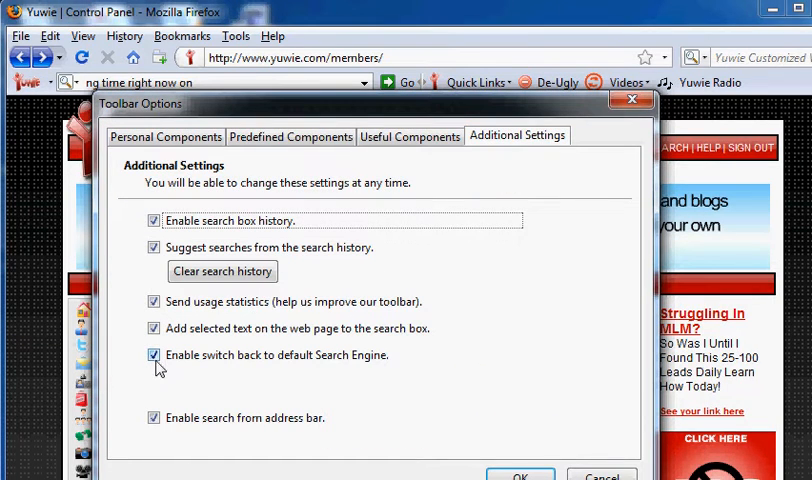
click(154, 356)
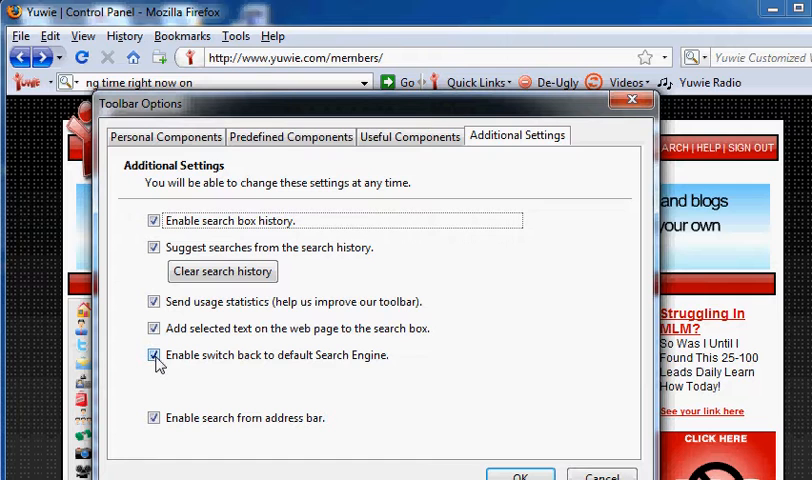
click(152, 356)
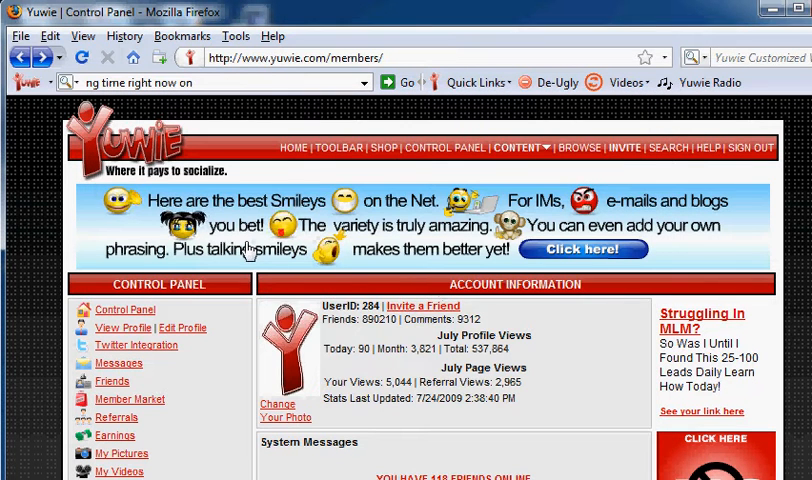
mouse_move(78, 82)
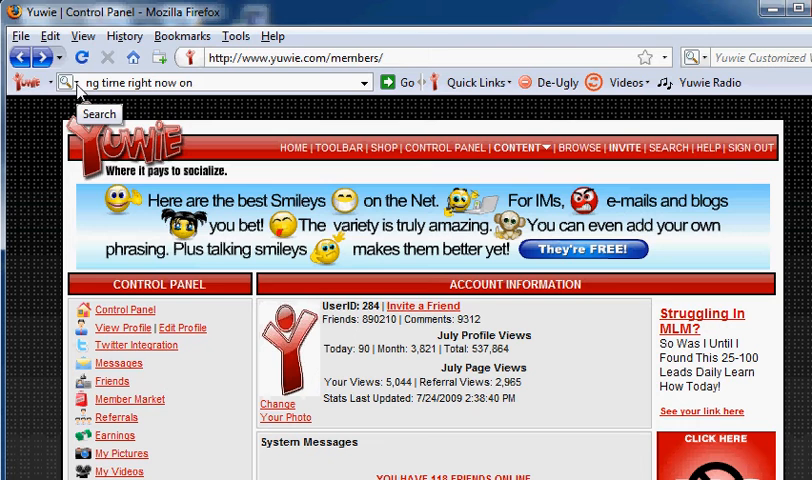
Step: Search Google for 'dell computers' from the toolbar search box and show the results
click(72, 80)
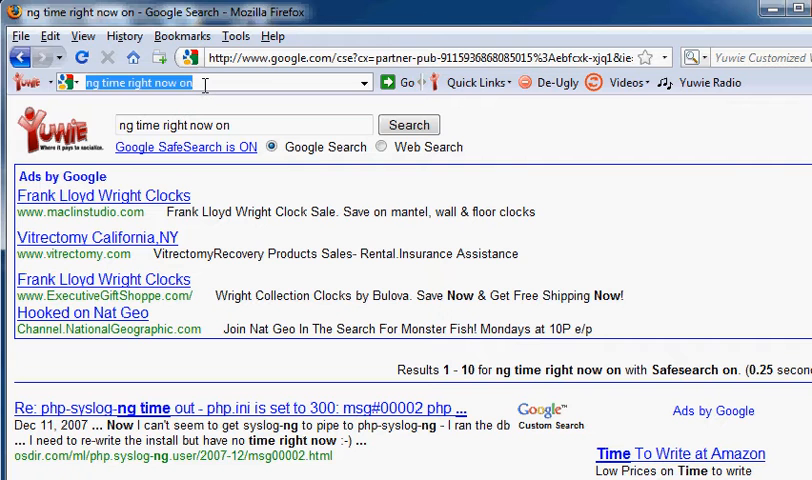
text(dell computers)
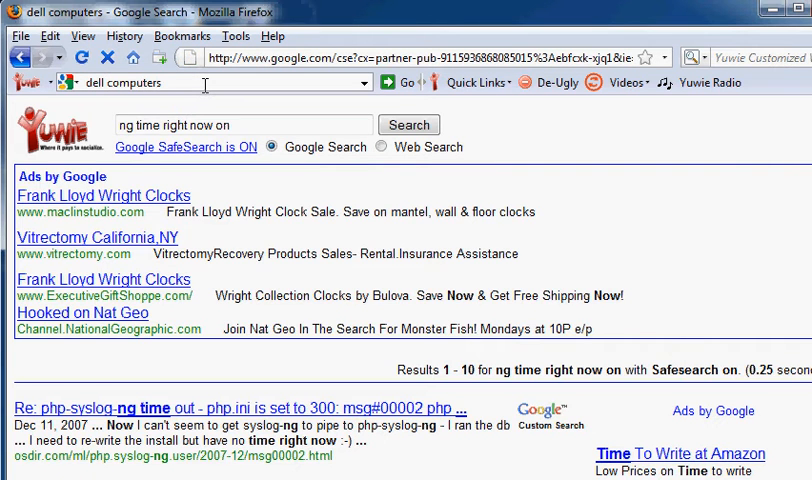
click(408, 124)
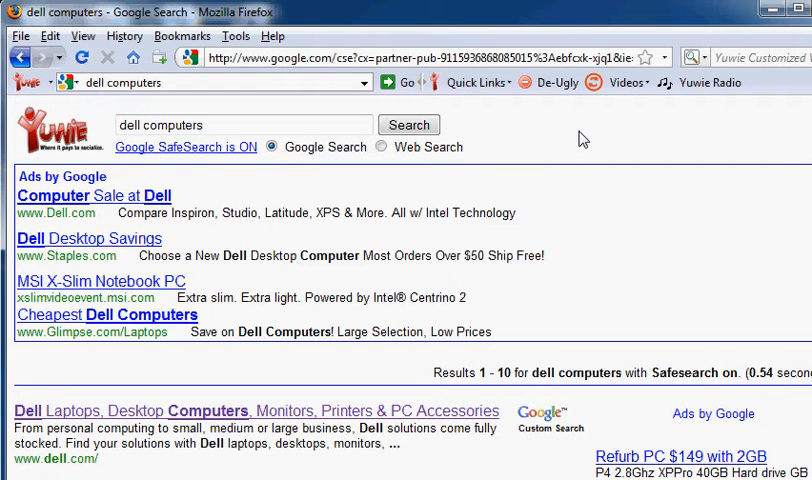